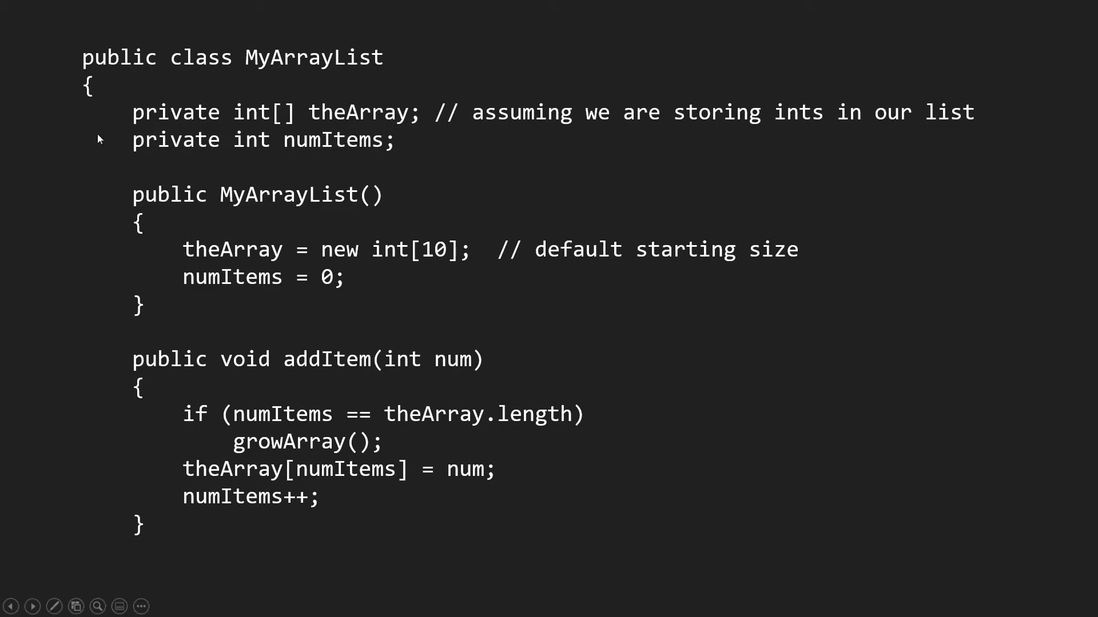
mouse_move(417, 104)
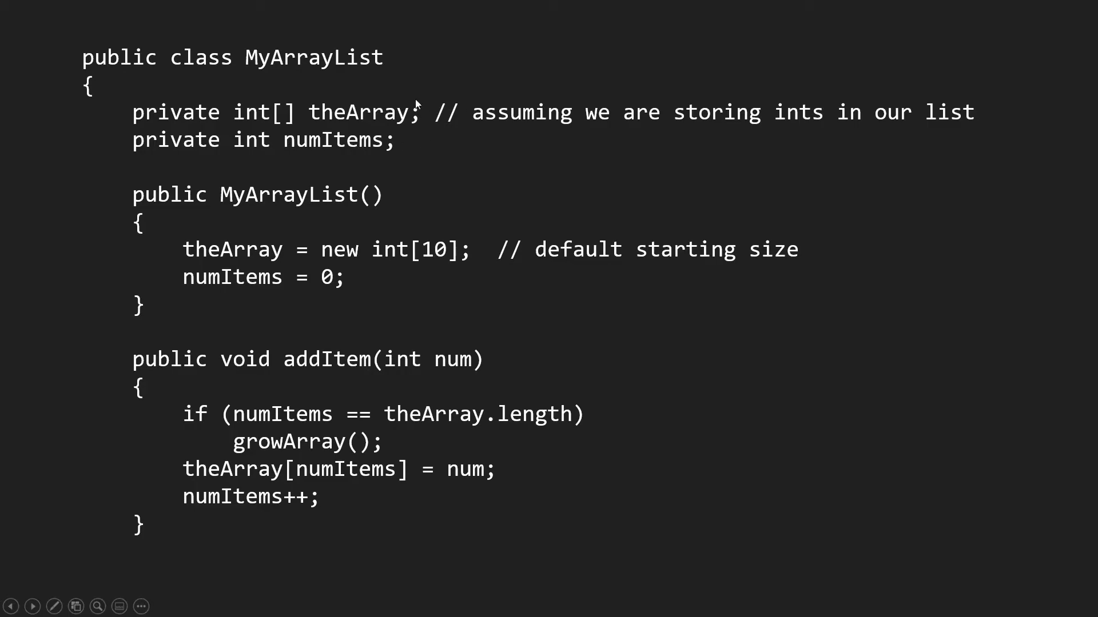
mouse_move(405, 134)
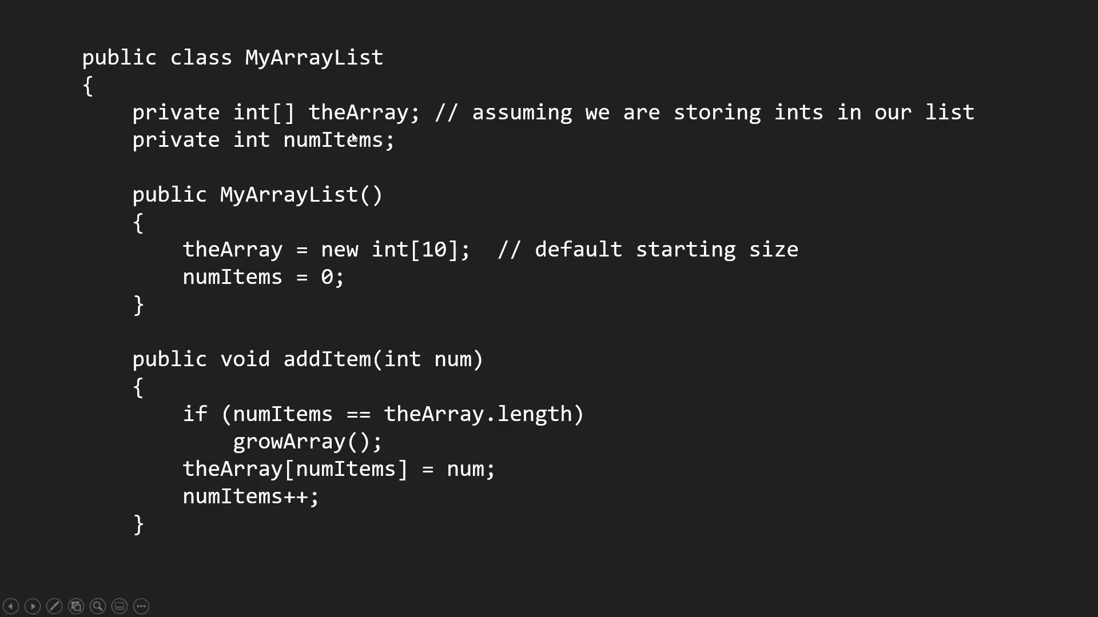
mouse_move(283, 161)
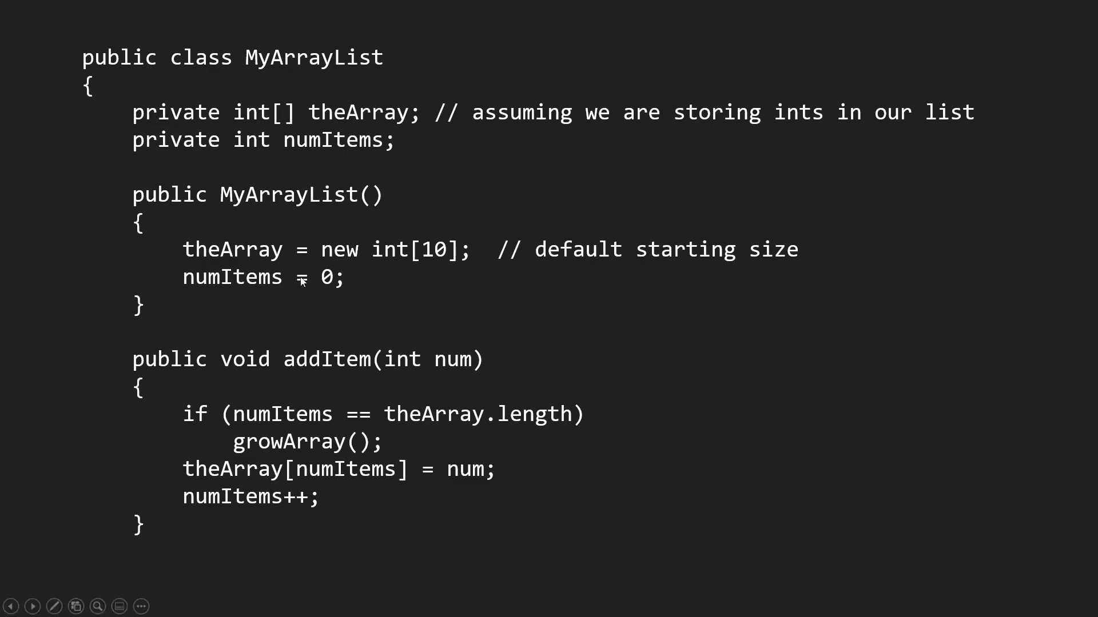
mouse_move(626, 284)
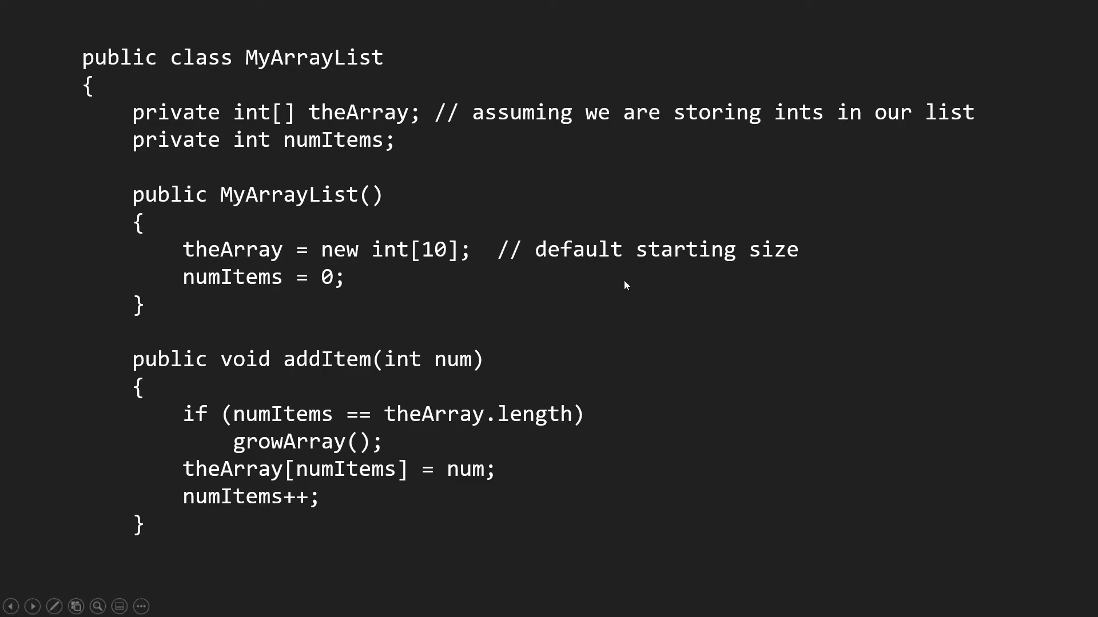
mouse_move(434, 272)
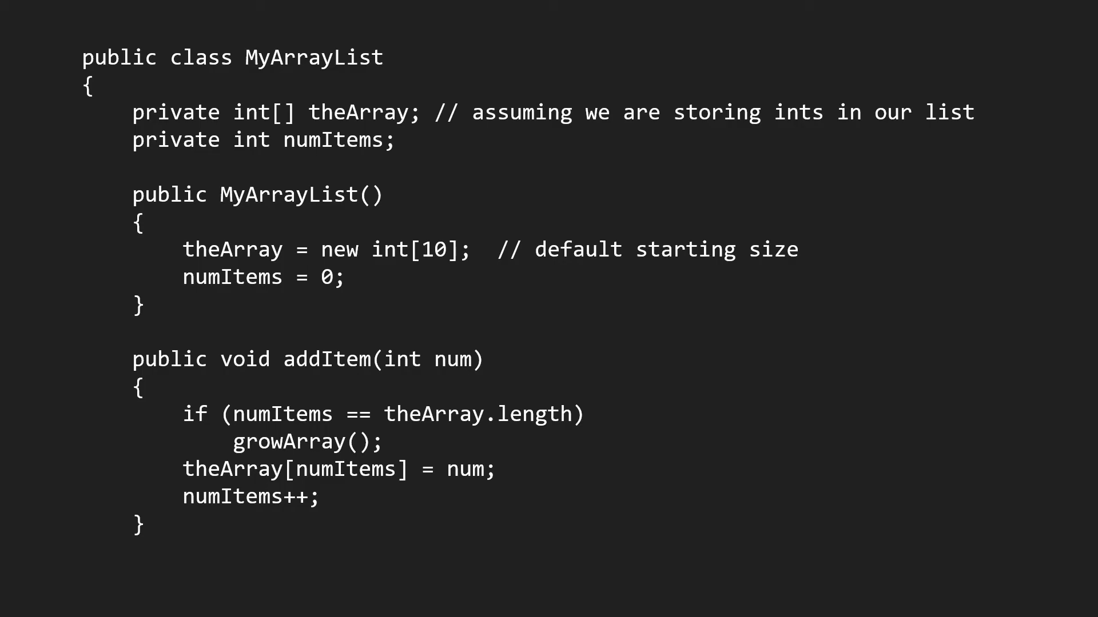
scroll(down, 3)
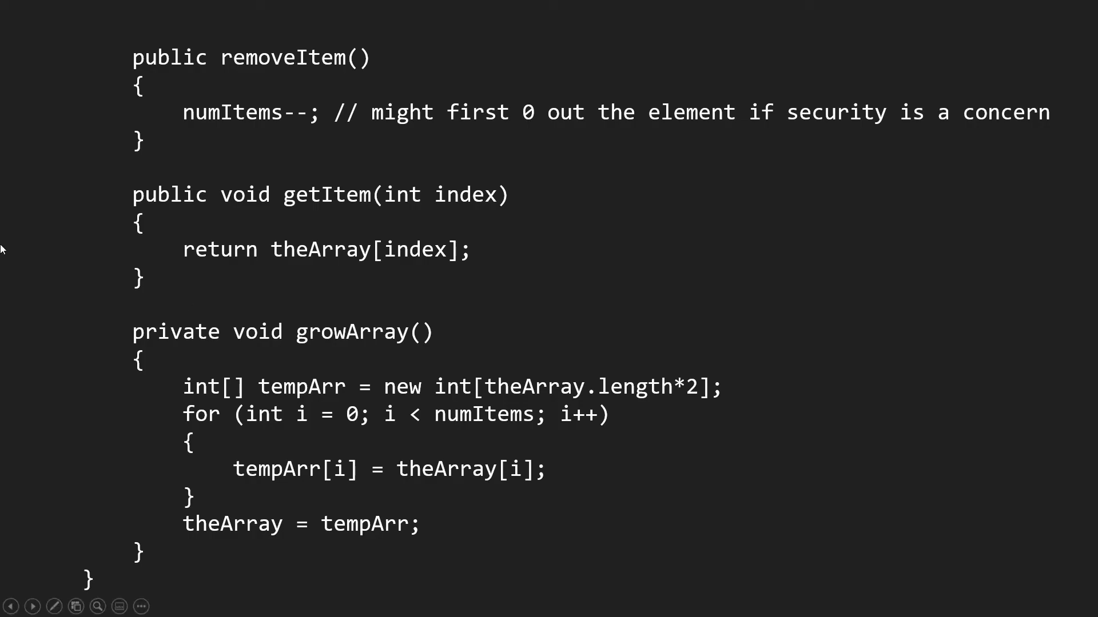
mouse_move(490, 389)
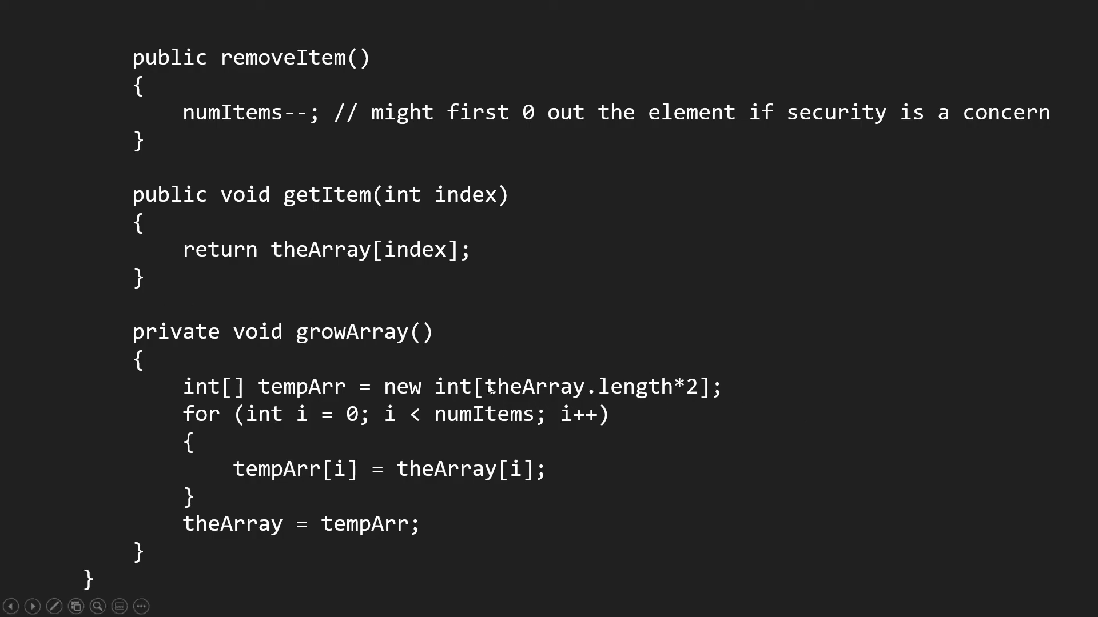
mouse_move(568, 402)
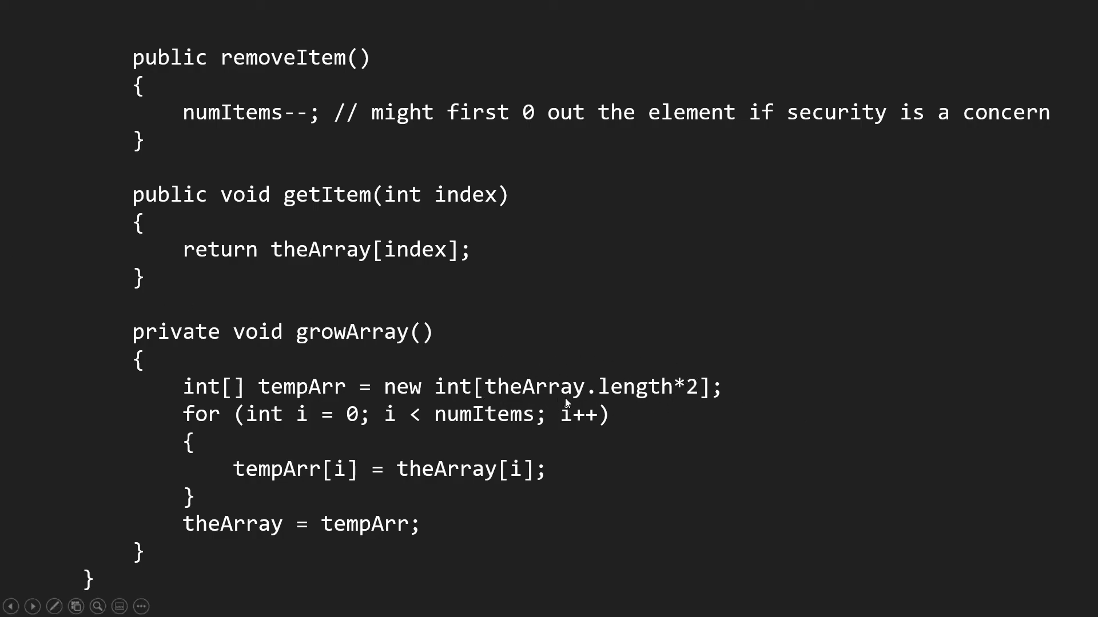
mouse_move(663, 396)
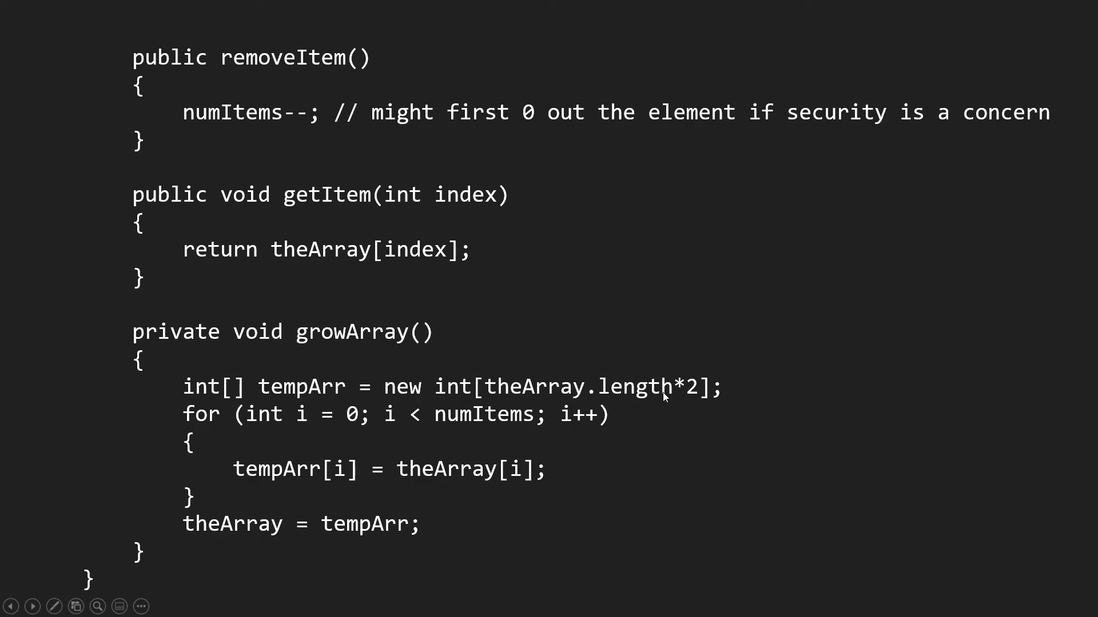
mouse_move(257, 432)
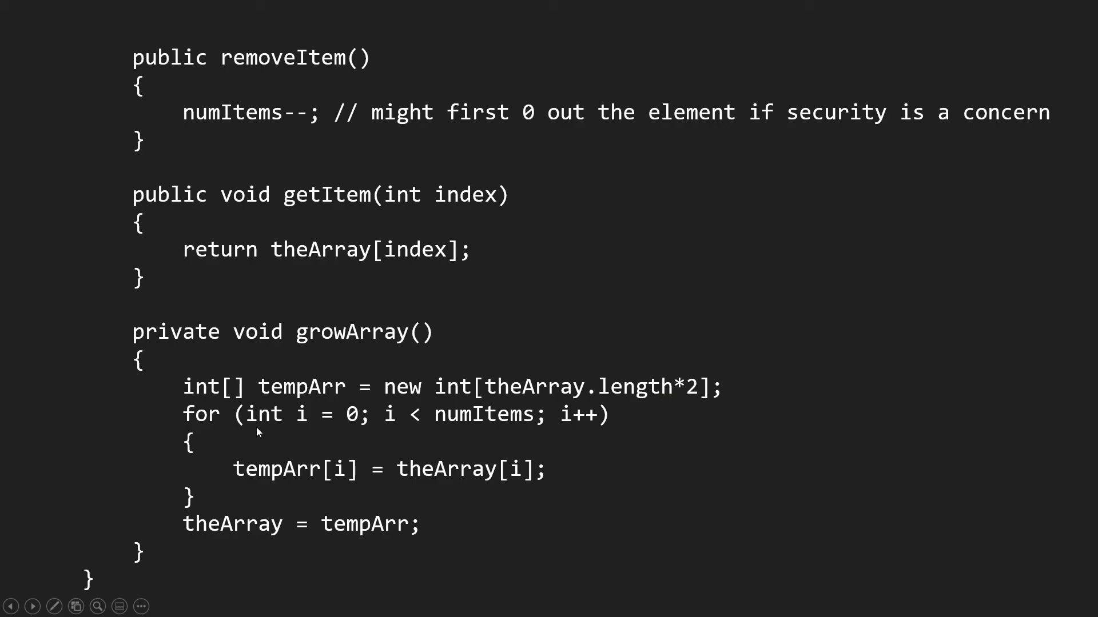
mouse_move(503, 413)
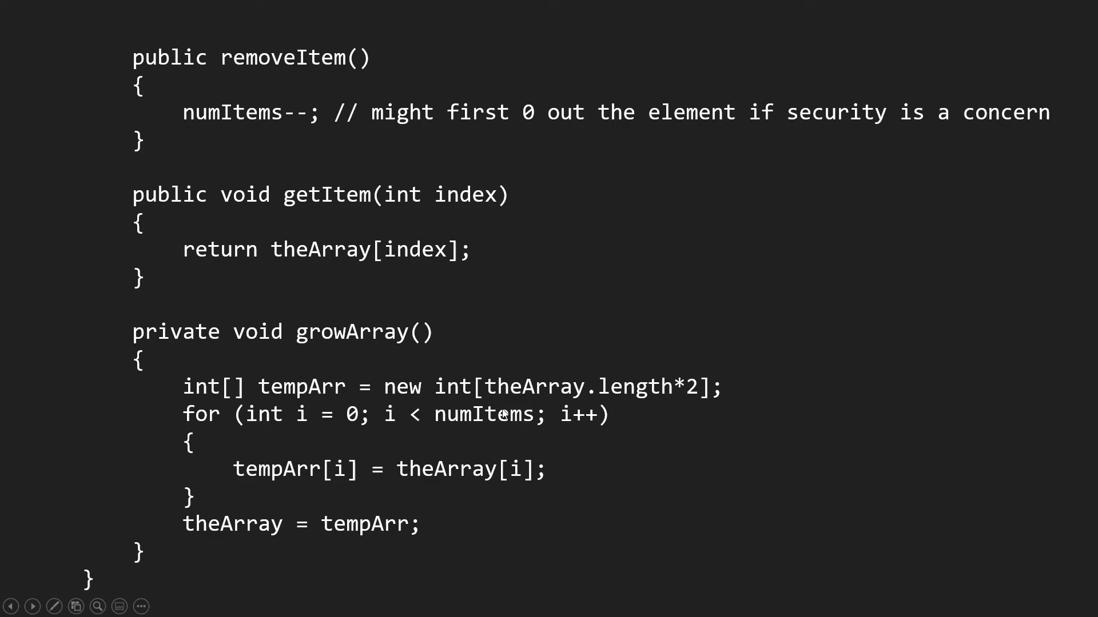
mouse_move(511, 431)
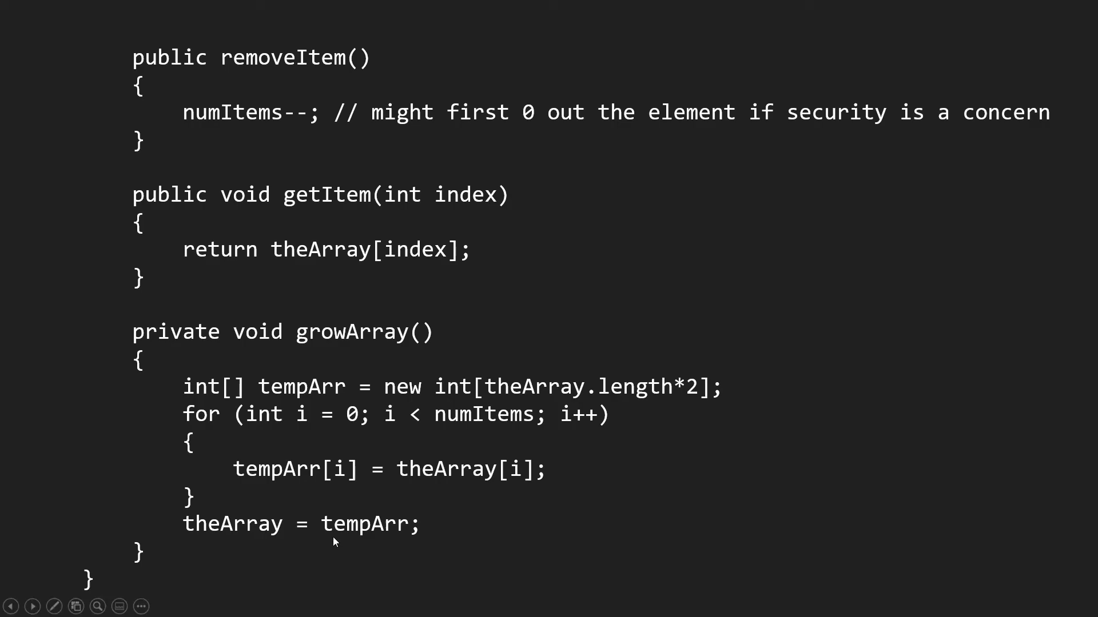
mouse_move(287, 498)
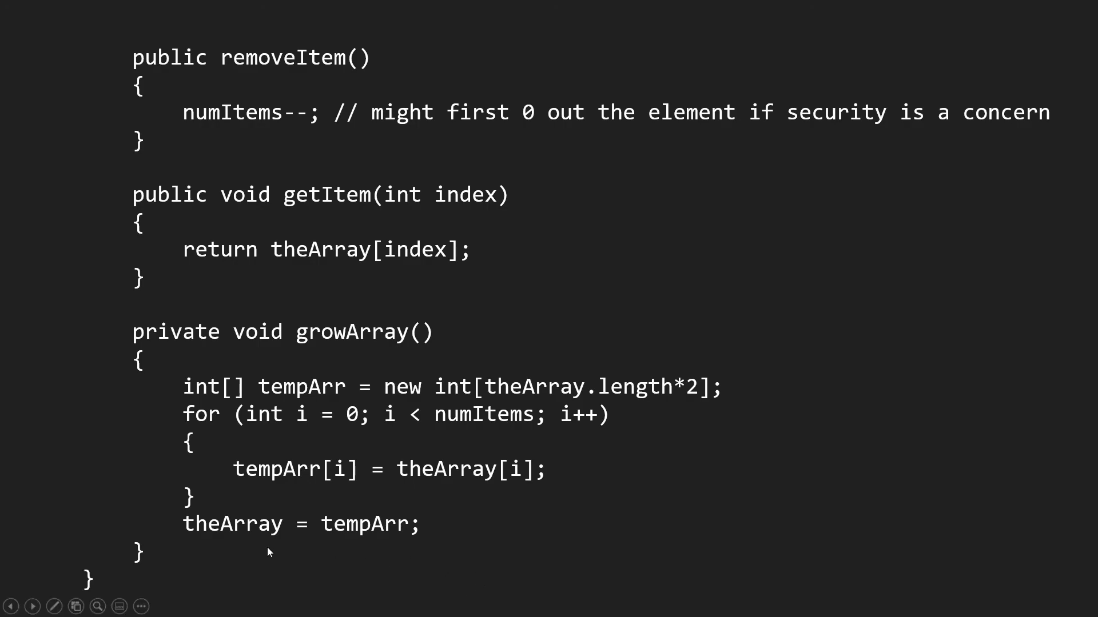
mouse_move(333, 539)
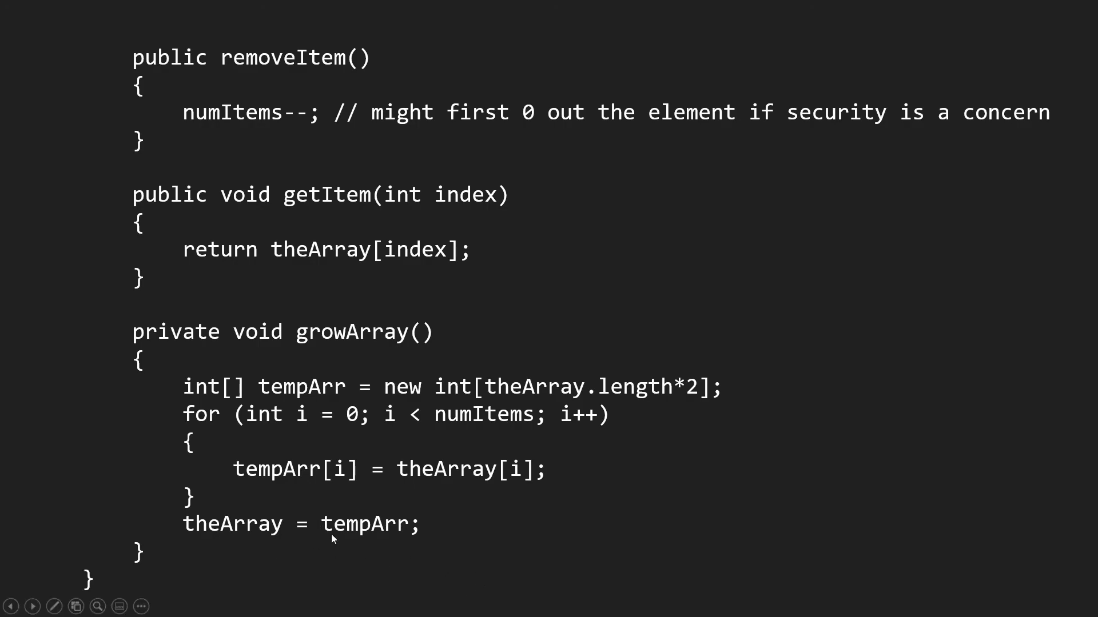
mouse_move(393, 546)
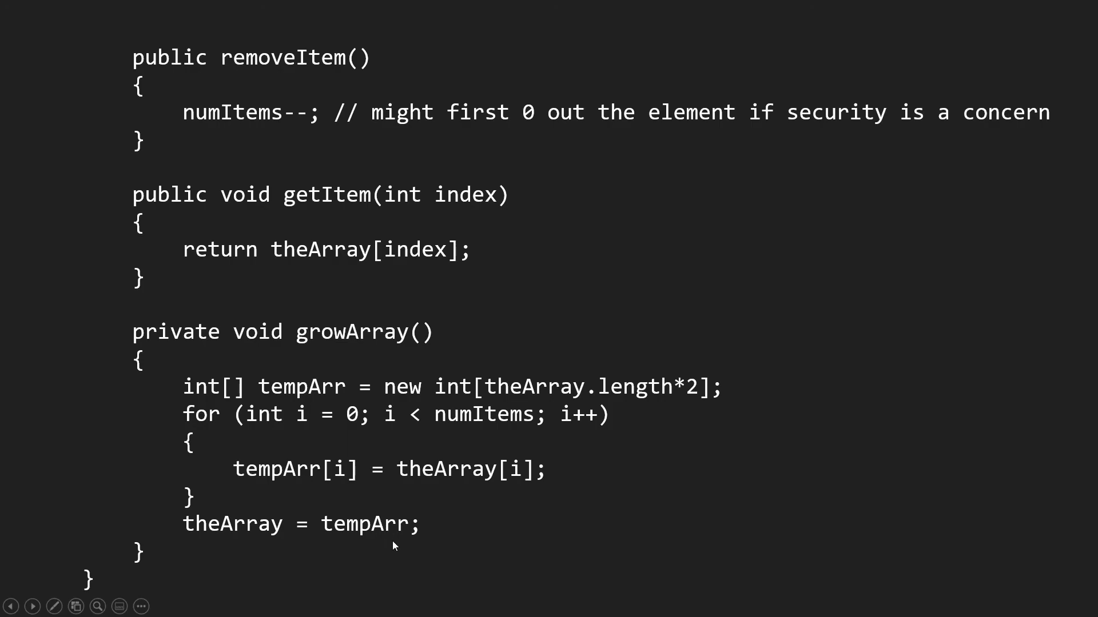